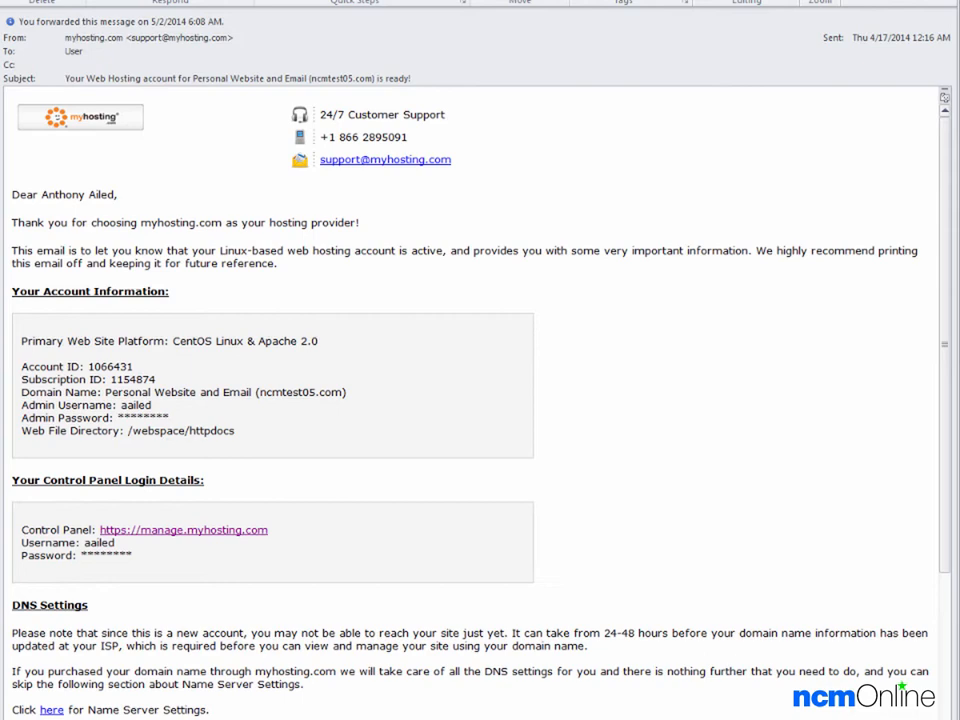
Step: Follow the manage.myhosting.com Control Panel link in the welcome email to its sign-in page
{"action": "left_click", "coordinate": [180, 528]}
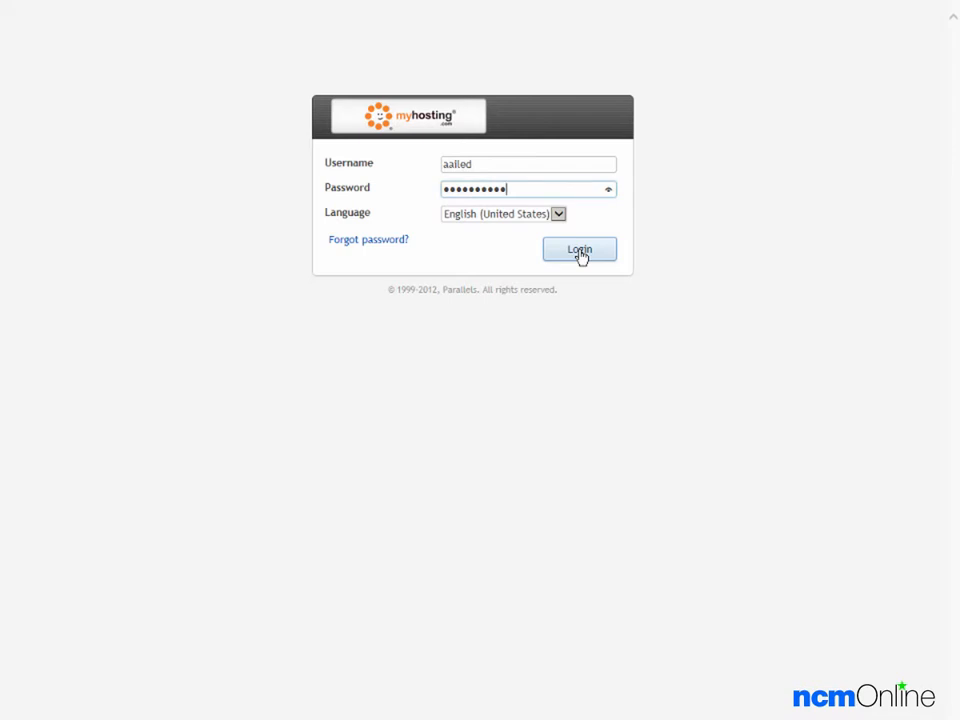
Step: Log in with the entered username and password to reach the control panel Home tab
{"action": "left_click", "coordinate": [578, 248]}
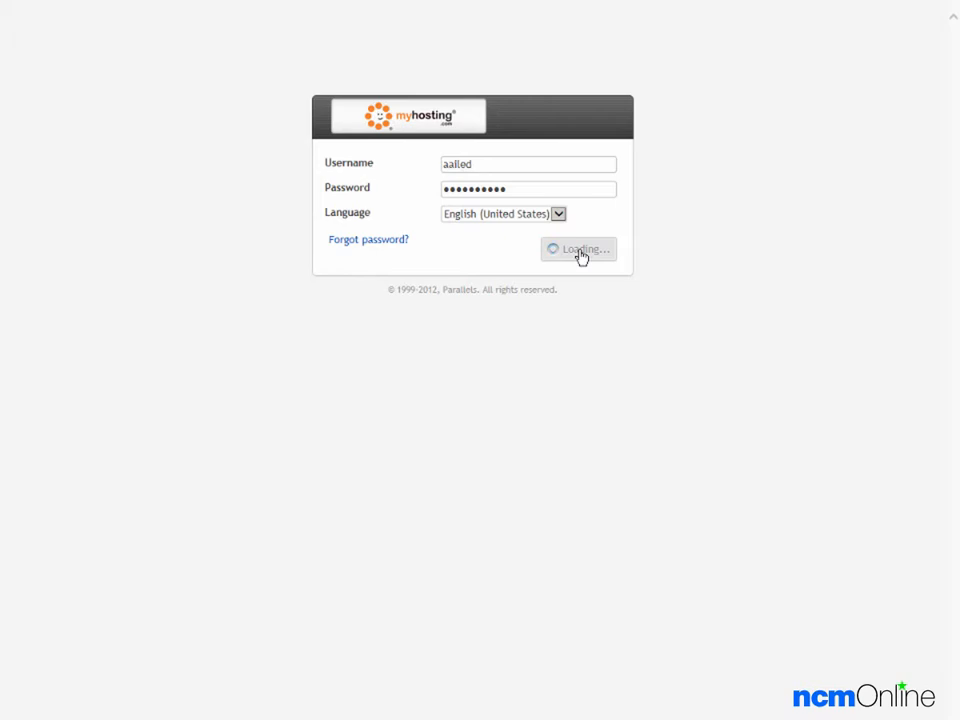
{"action": "left_click", "coordinate": [580, 248]}
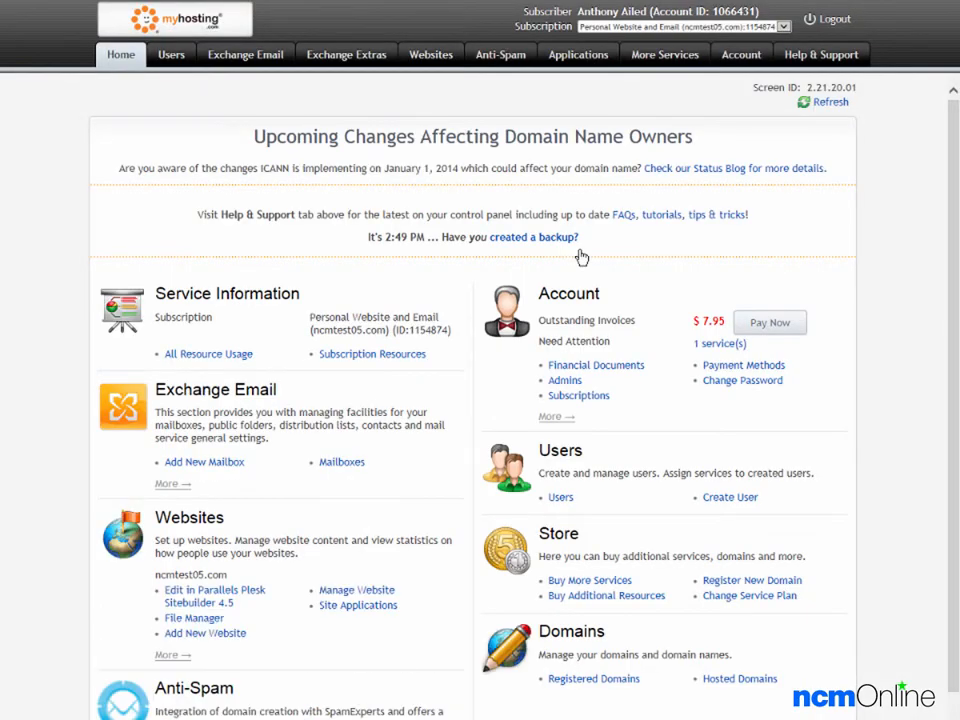
{"action": "mouse_move", "coordinate": [572, 264]}
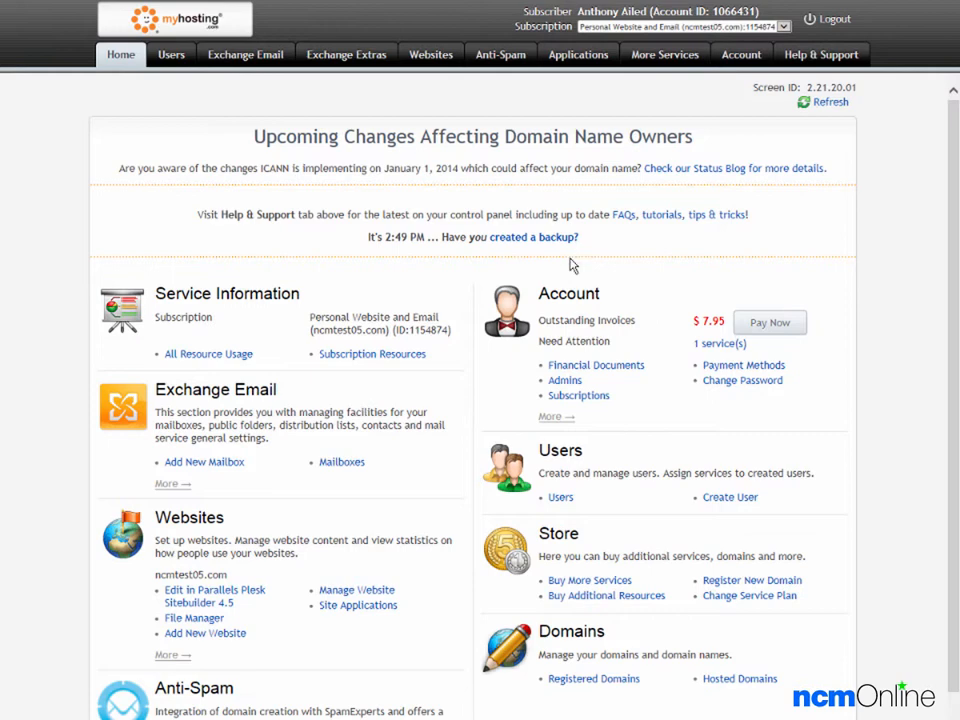
{"action": "mouse_move", "coordinate": [286, 480]}
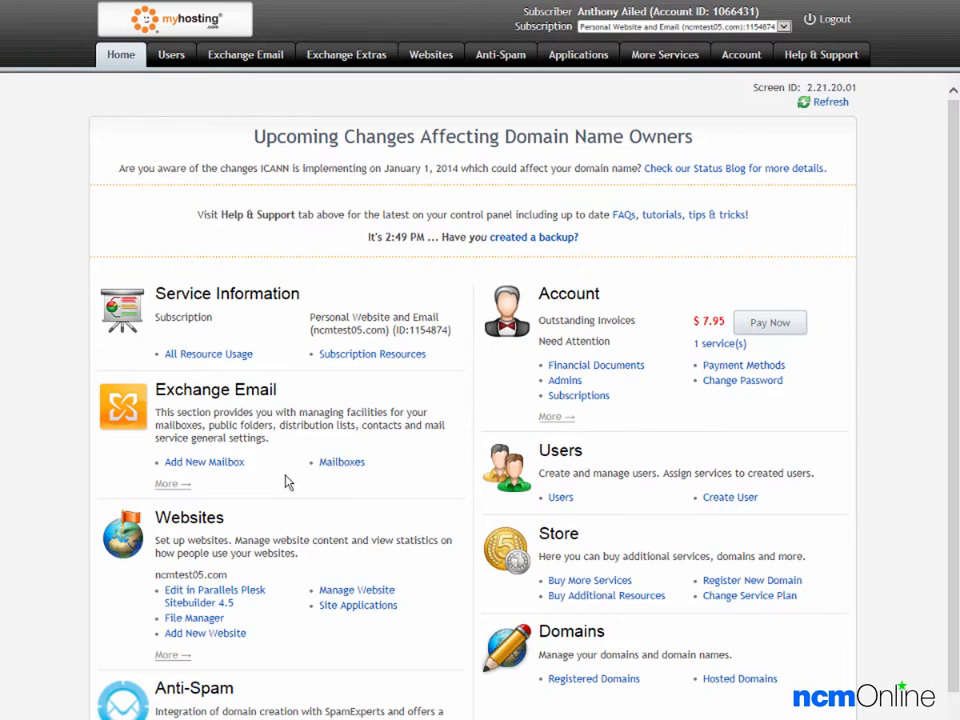
{"action": "mouse_move", "coordinate": [176, 520]}
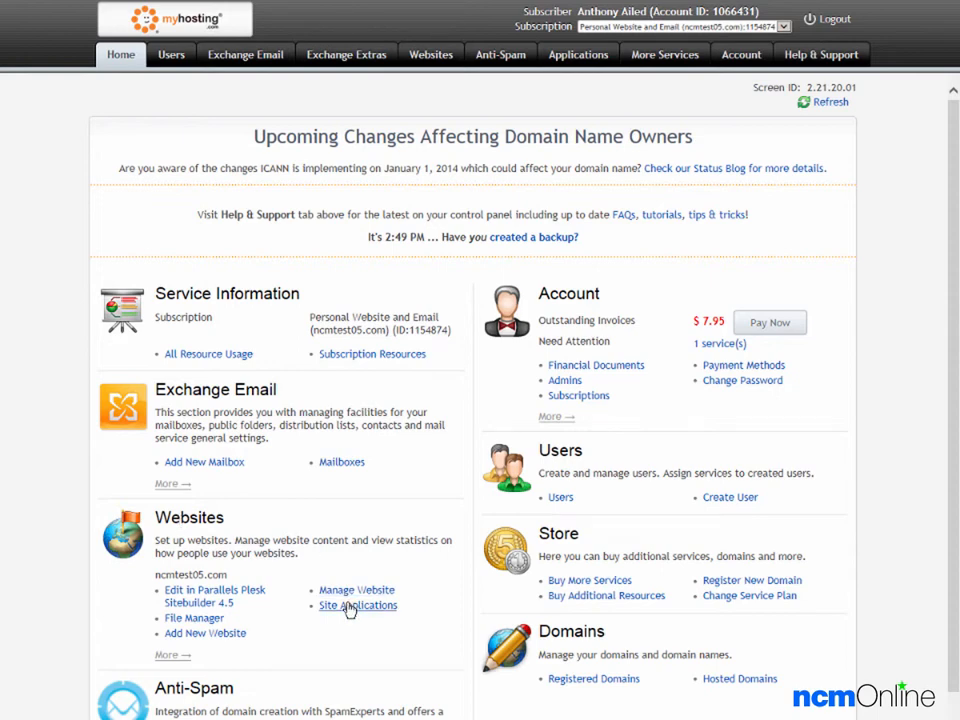
Step: From Site Applications, start a new install and choose WordPress as the application
{"action": "left_click", "coordinate": [356, 604]}
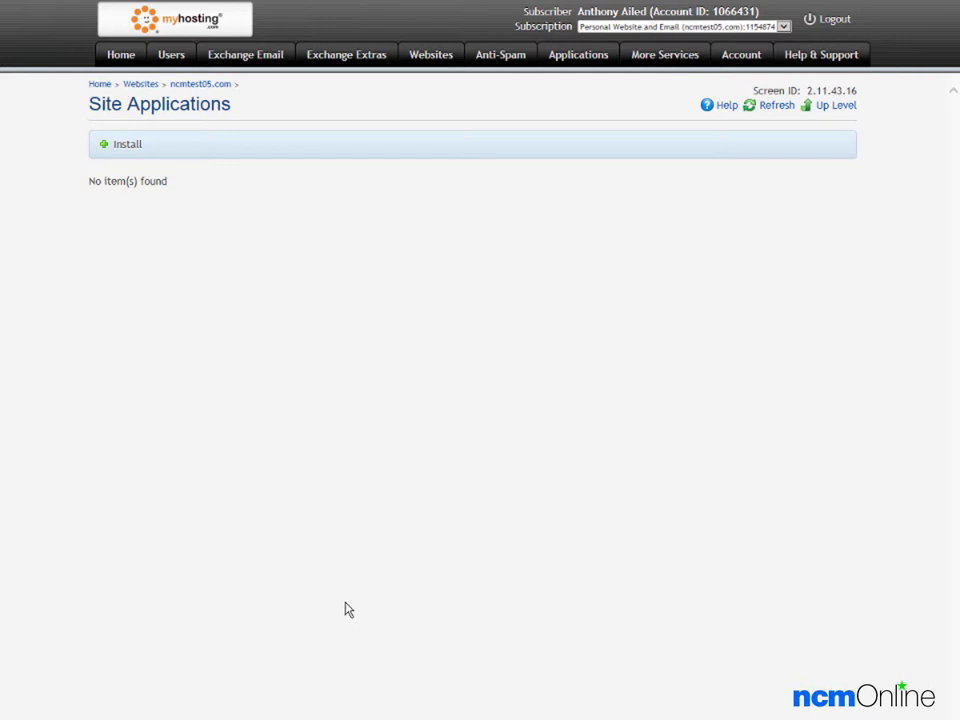
{"action": "mouse_move", "coordinate": [128, 152]}
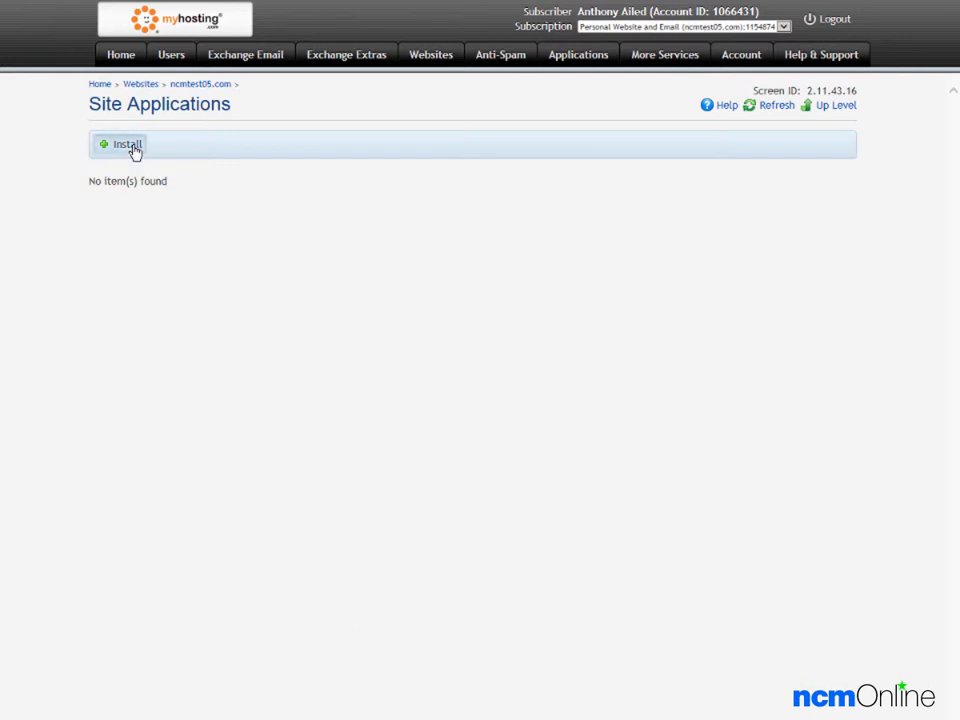
{"action": "left_click", "coordinate": [120, 144]}
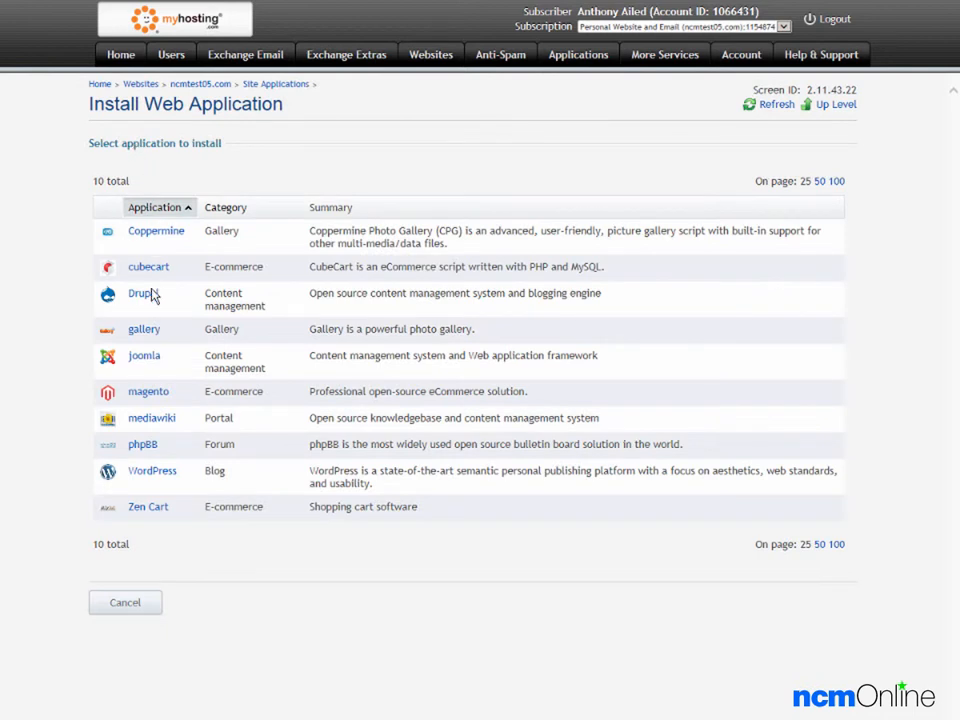
{"action": "mouse_move", "coordinate": [152, 472]}
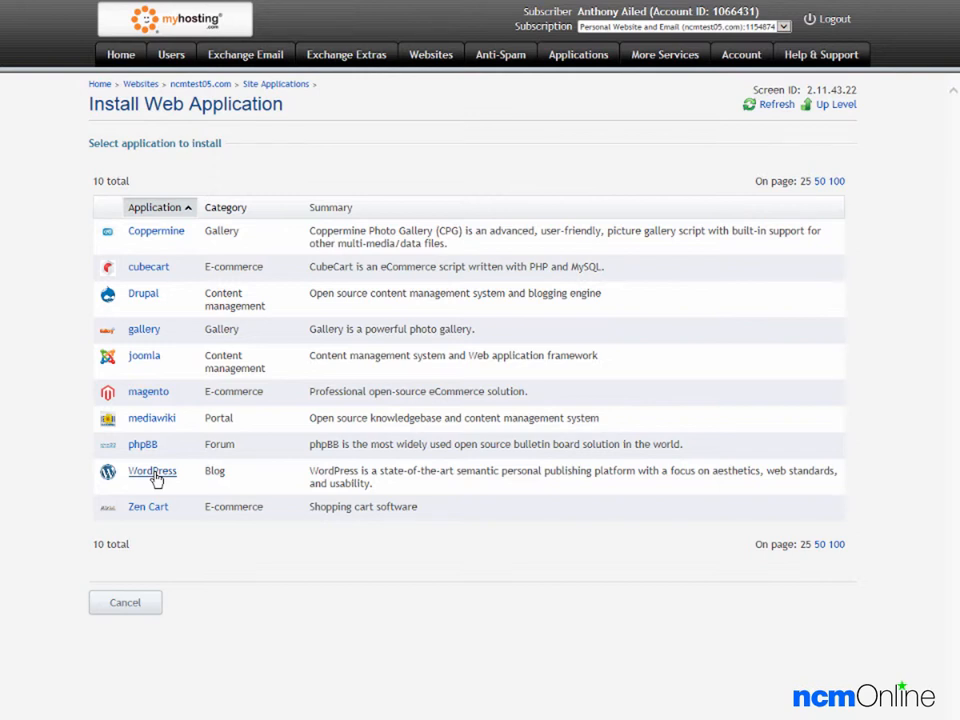
{"action": "left_click", "coordinate": [152, 472]}
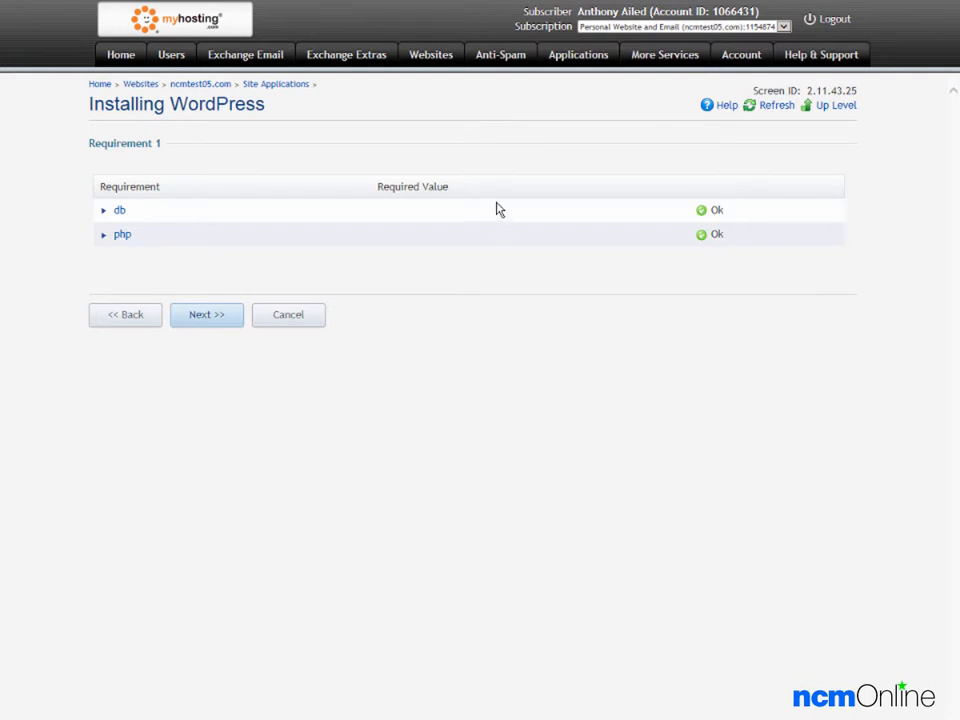
{"action": "mouse_move", "coordinate": [206, 316]}
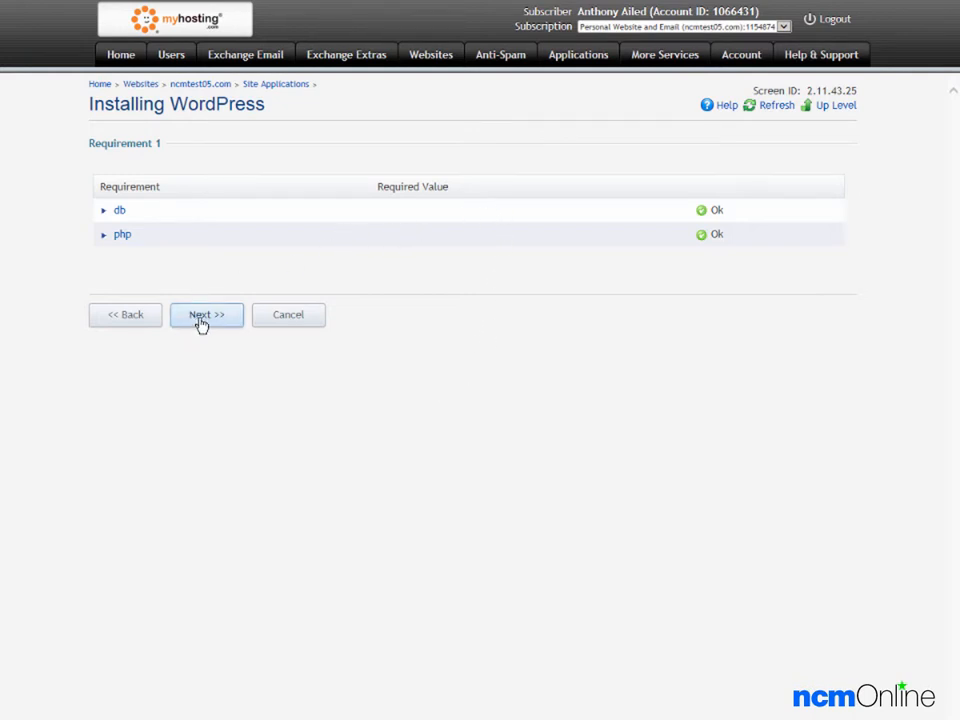
Step: Continue past the requirements check and set the application title to 'NCM Test Site'
{"action": "left_click", "coordinate": [206, 314]}
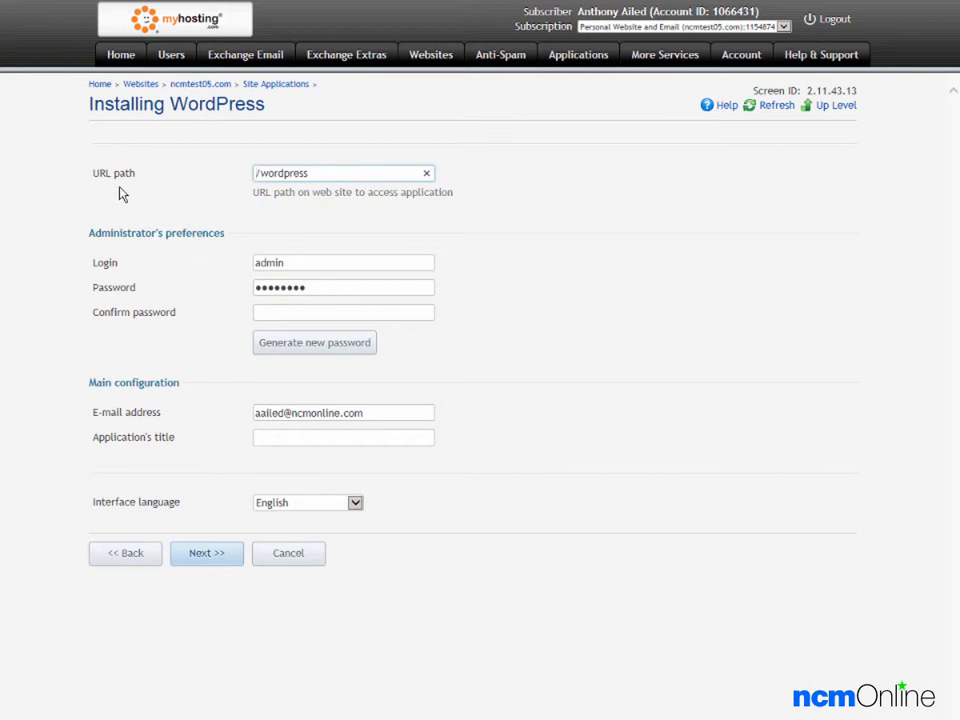
{"action": "mouse_move", "coordinate": [156, 192]}
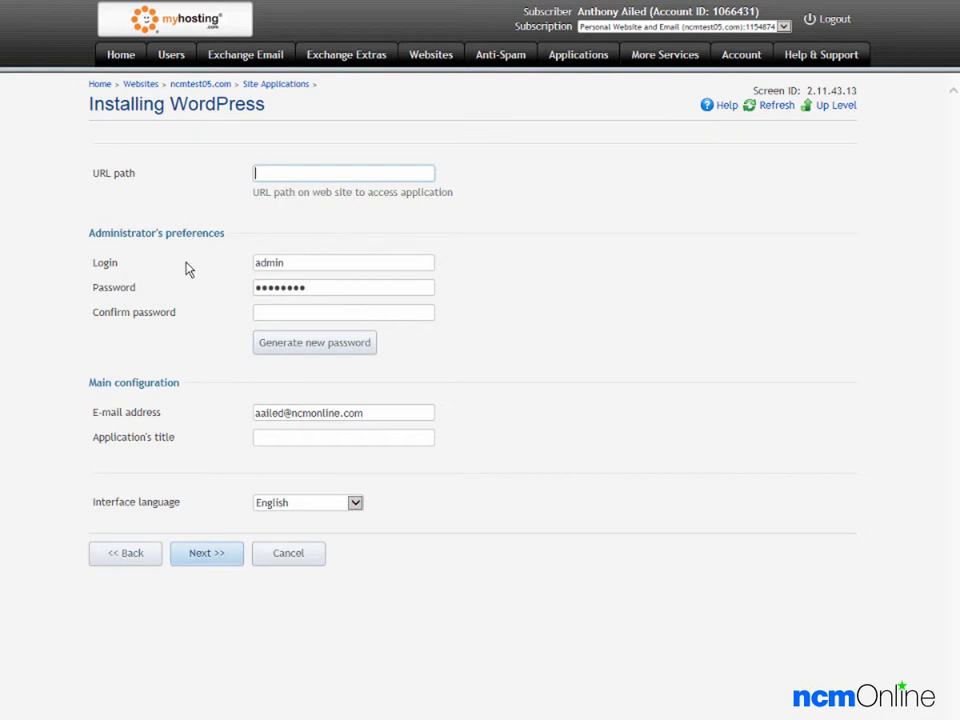
{"action": "mouse_move", "coordinate": [194, 272]}
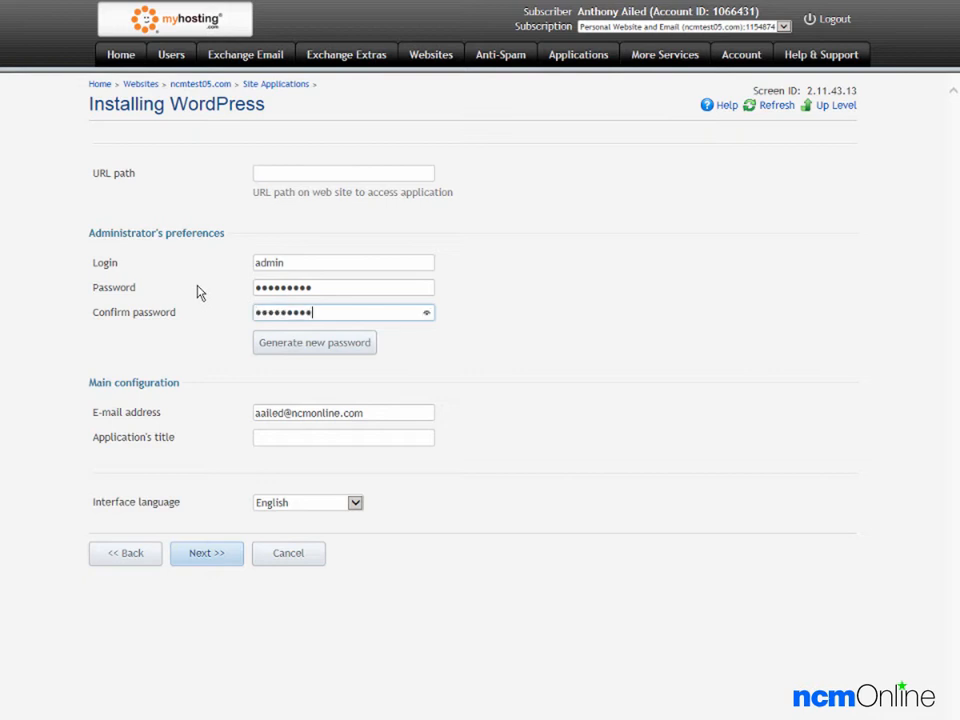
{"action": "mouse_move", "coordinate": [204, 404]}
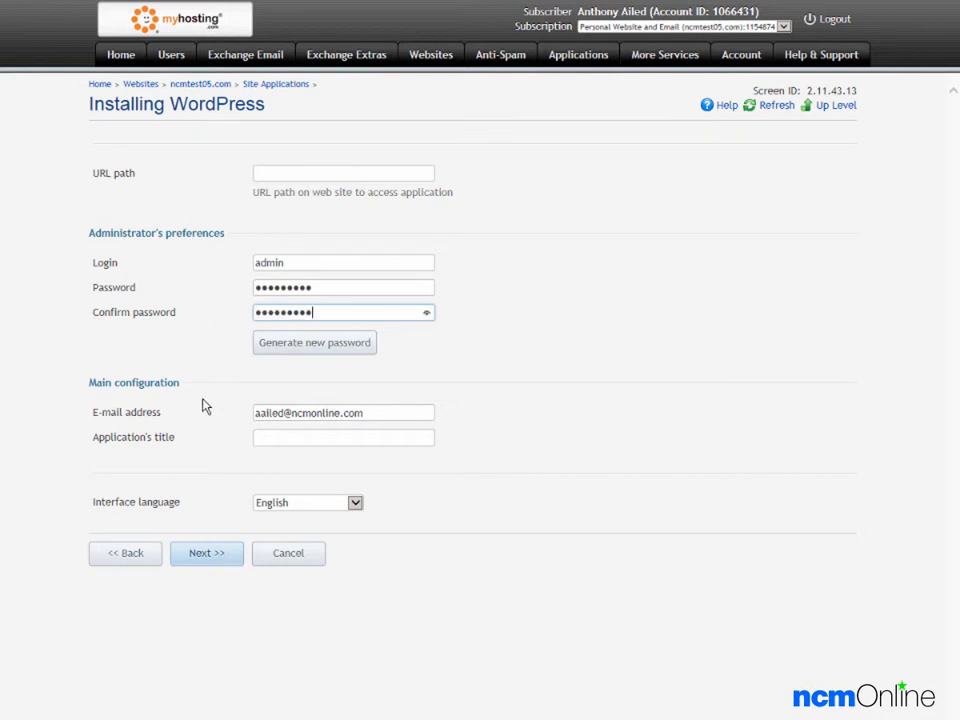
{"action": "mouse_move", "coordinate": [208, 410]}
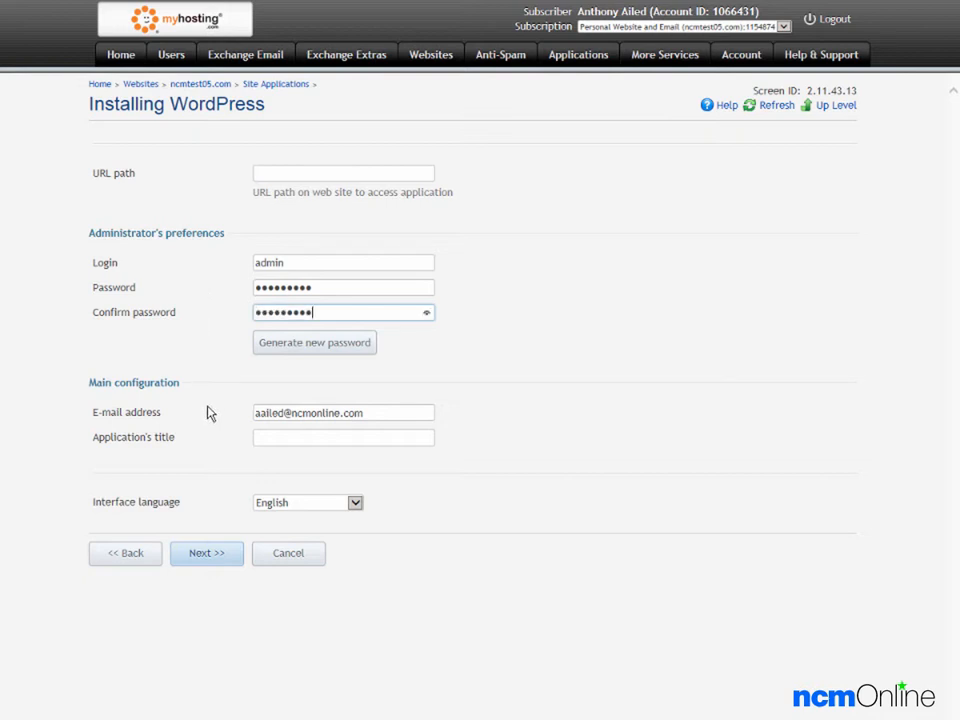
{"action": "mouse_move", "coordinate": [208, 420]}
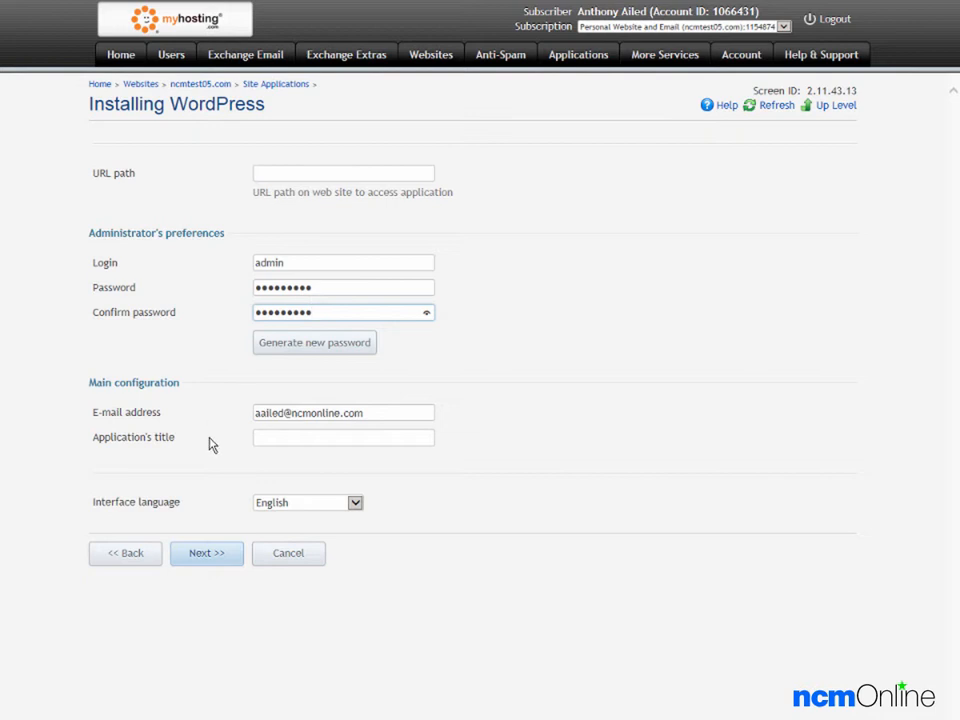
{"action": "mouse_move", "coordinate": [250, 442]}
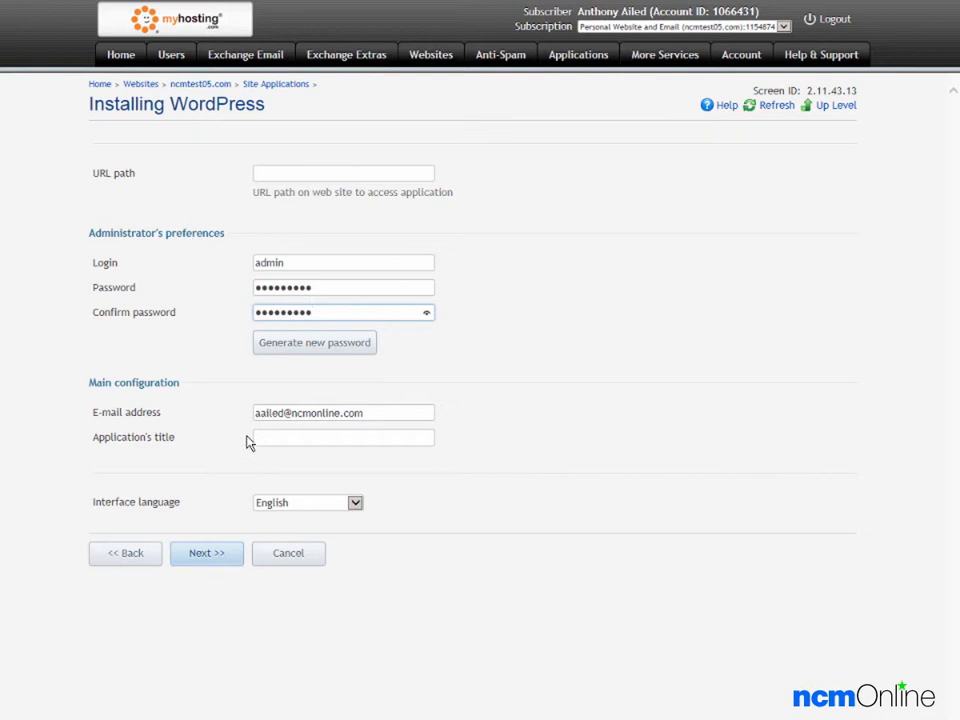
{"action": "type", "text": "NCM Test Site"}
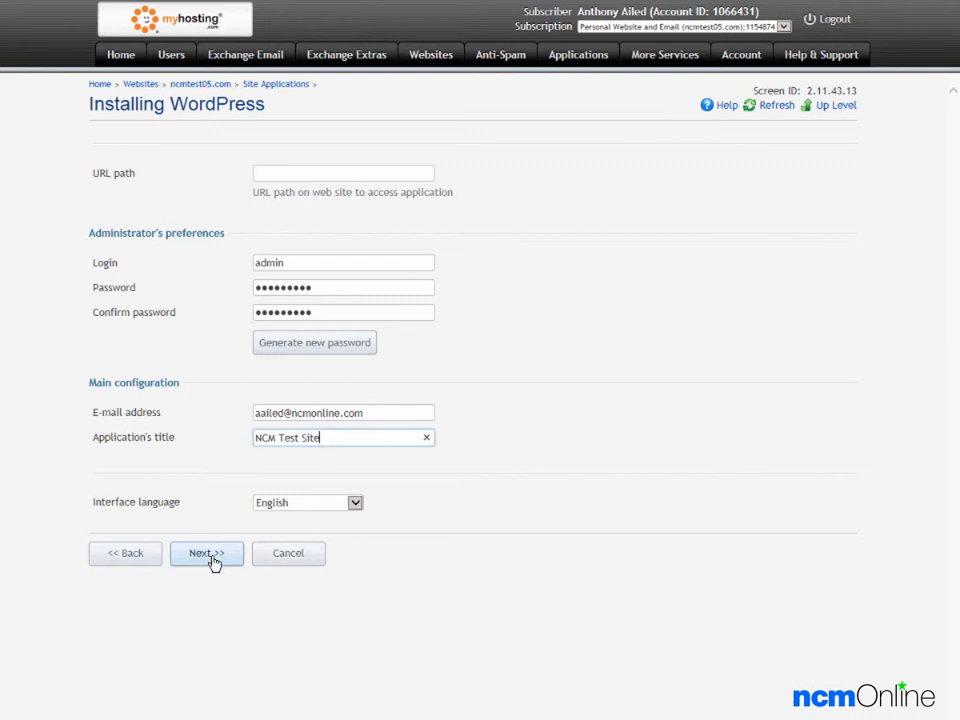
Step: Confirm the installation summary with Finish so WordPress shows as Installing
{"action": "left_click", "coordinate": [206, 552]}
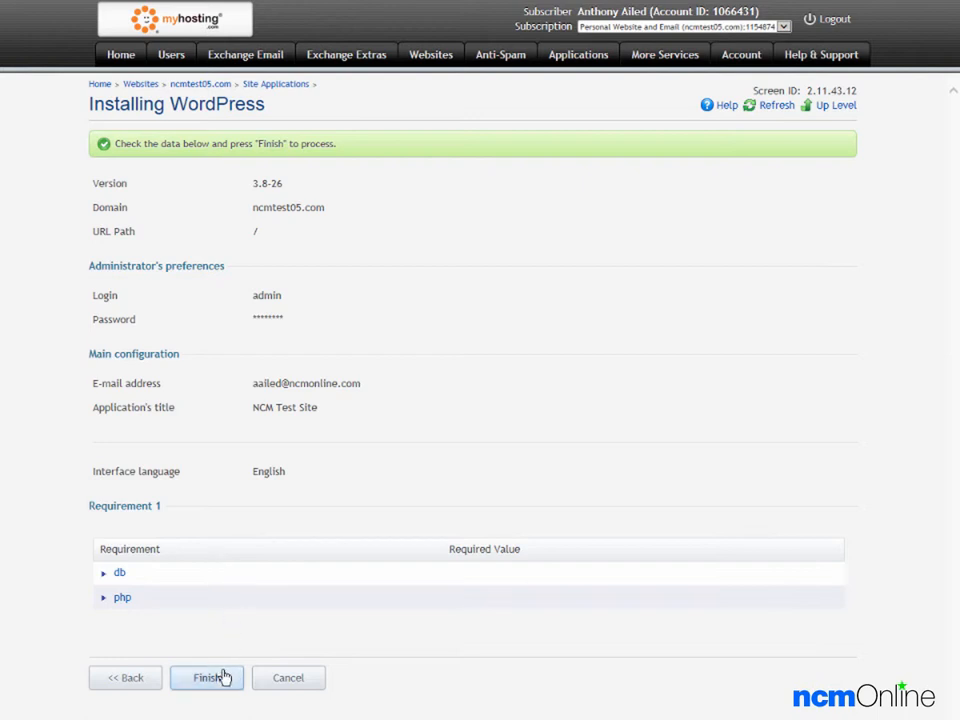
{"action": "left_click", "coordinate": [210, 678]}
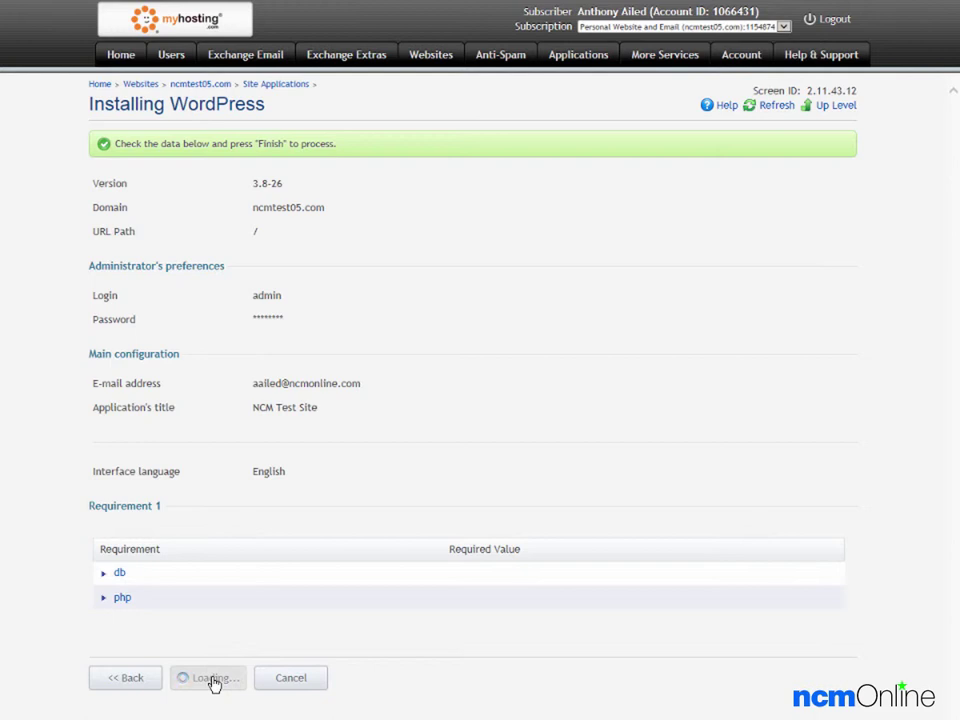
{"action": "left_click", "coordinate": [208, 676]}
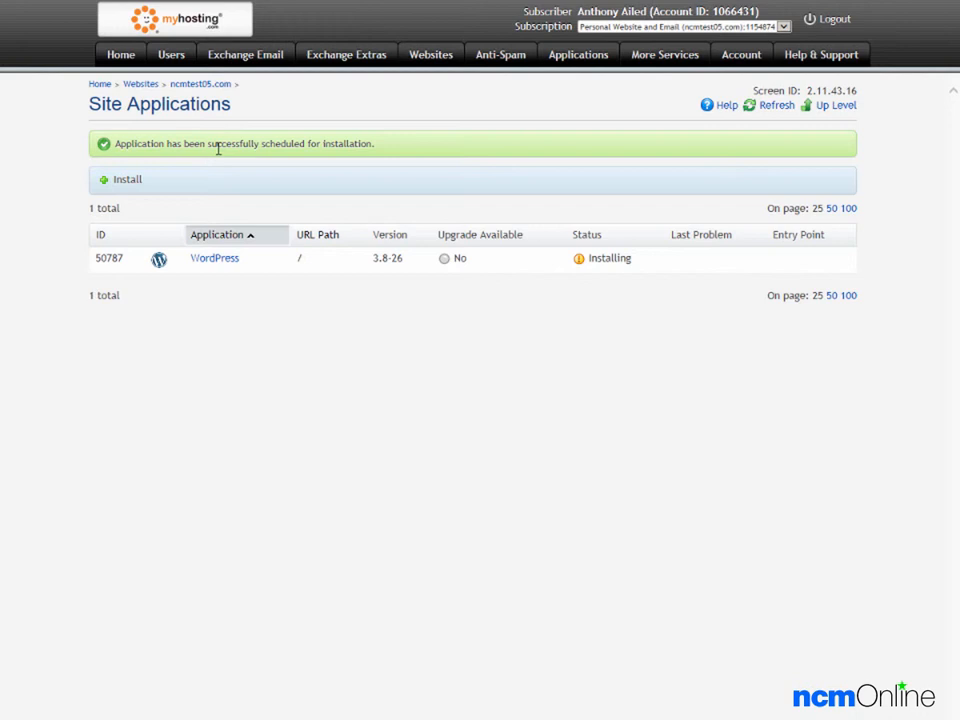
{"action": "mouse_move", "coordinate": [640, 280]}
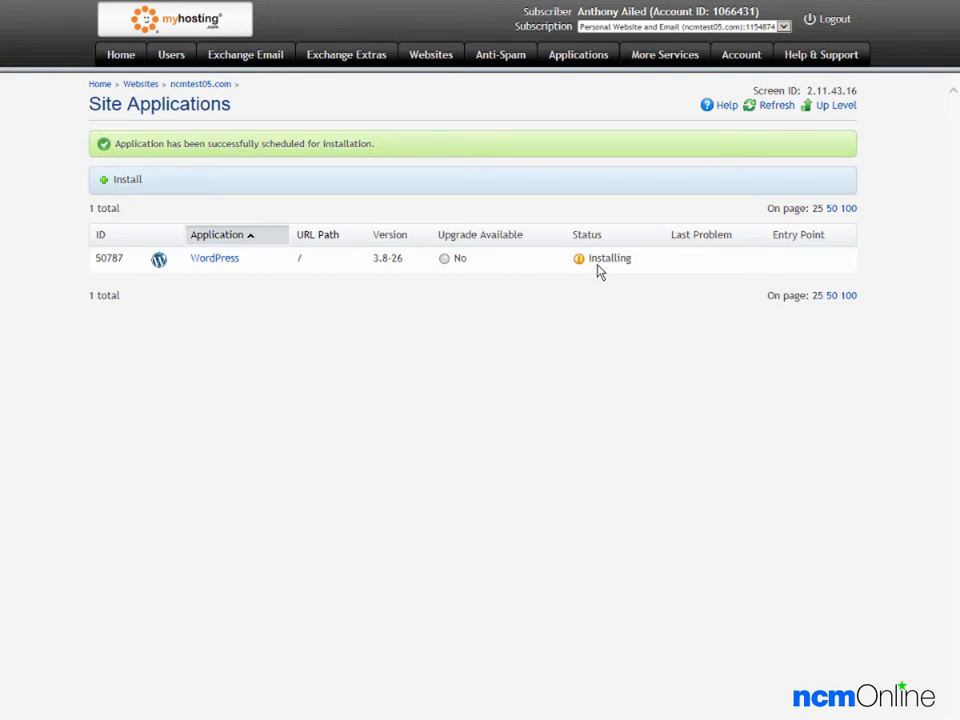
{"action": "mouse_move", "coordinate": [738, 198]}
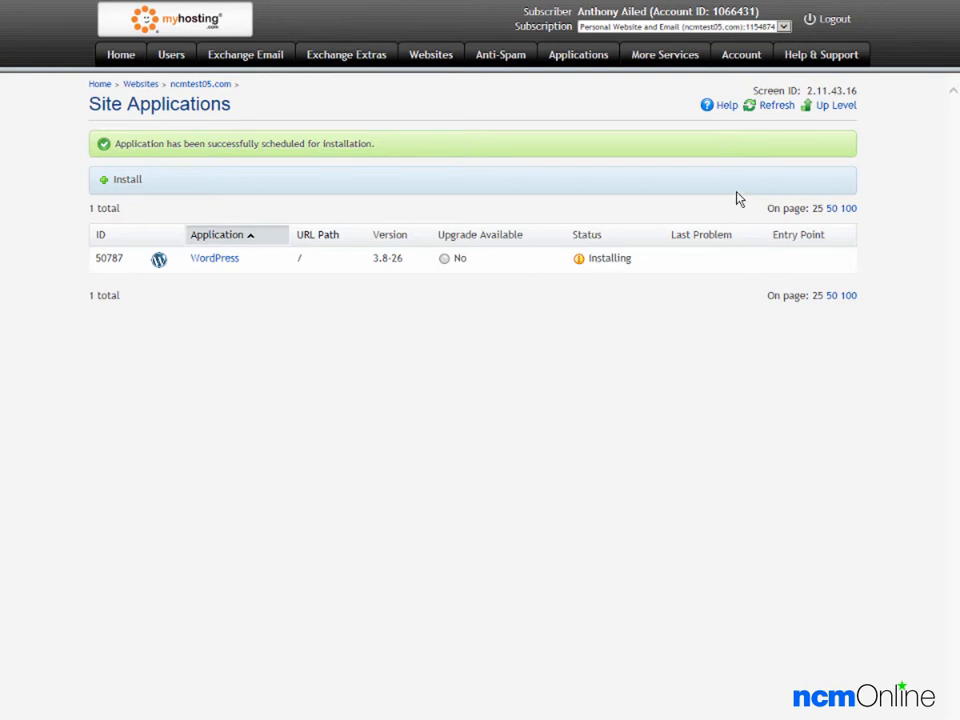
{"action": "mouse_move", "coordinate": [768, 108]}
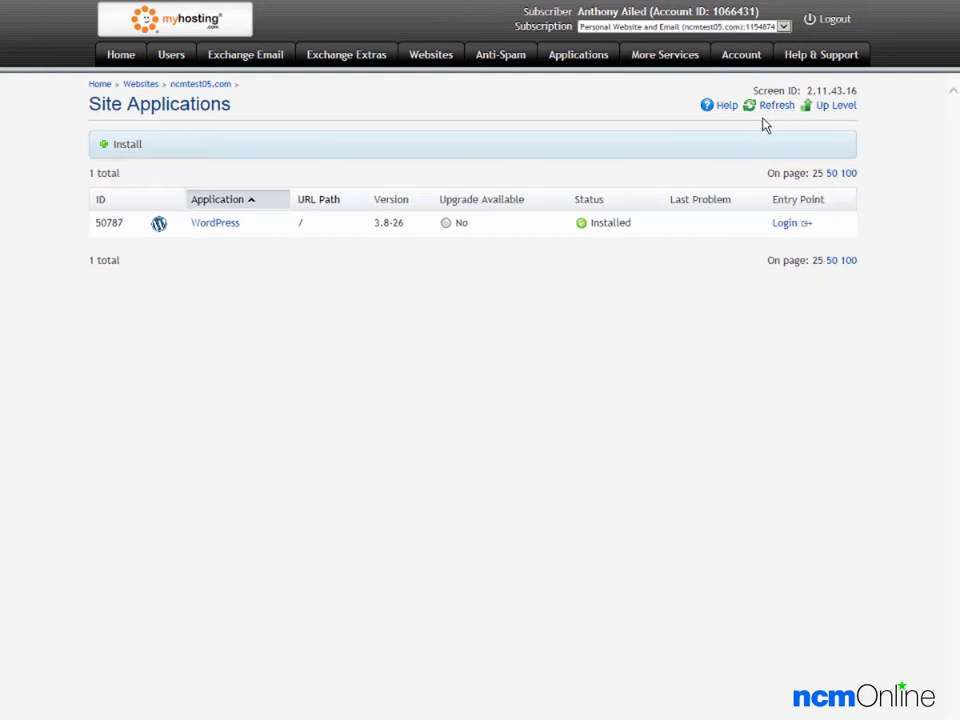
{"action": "mouse_move", "coordinate": [238, 240]}
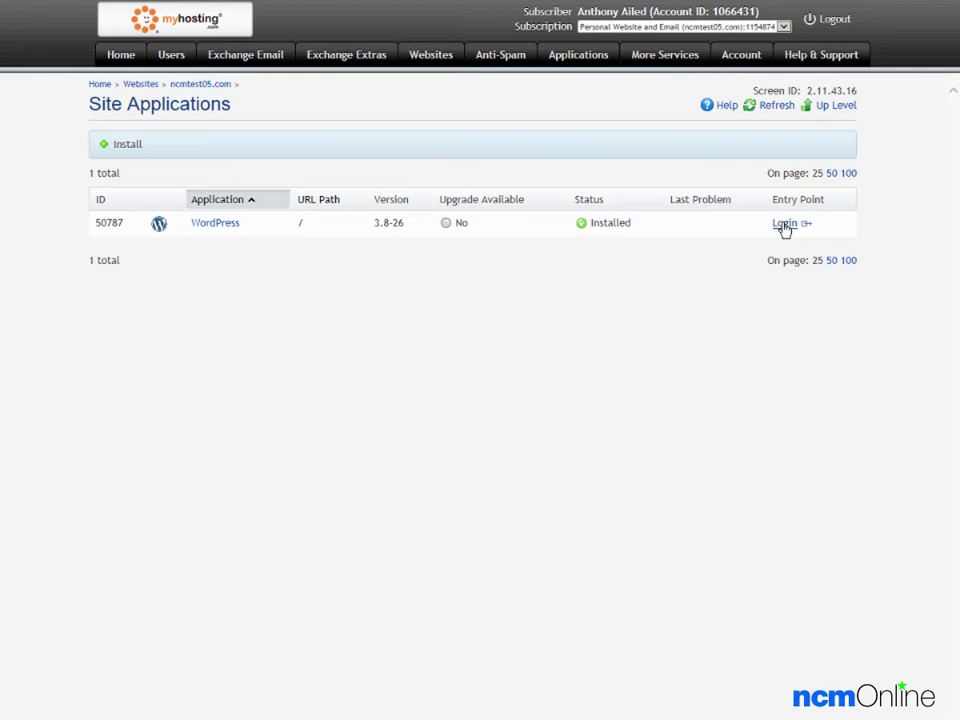
Step: Use the Log in entry point of the now-Installed WordPress to reach its admin dashboard
{"action": "left_click", "coordinate": [784, 224]}
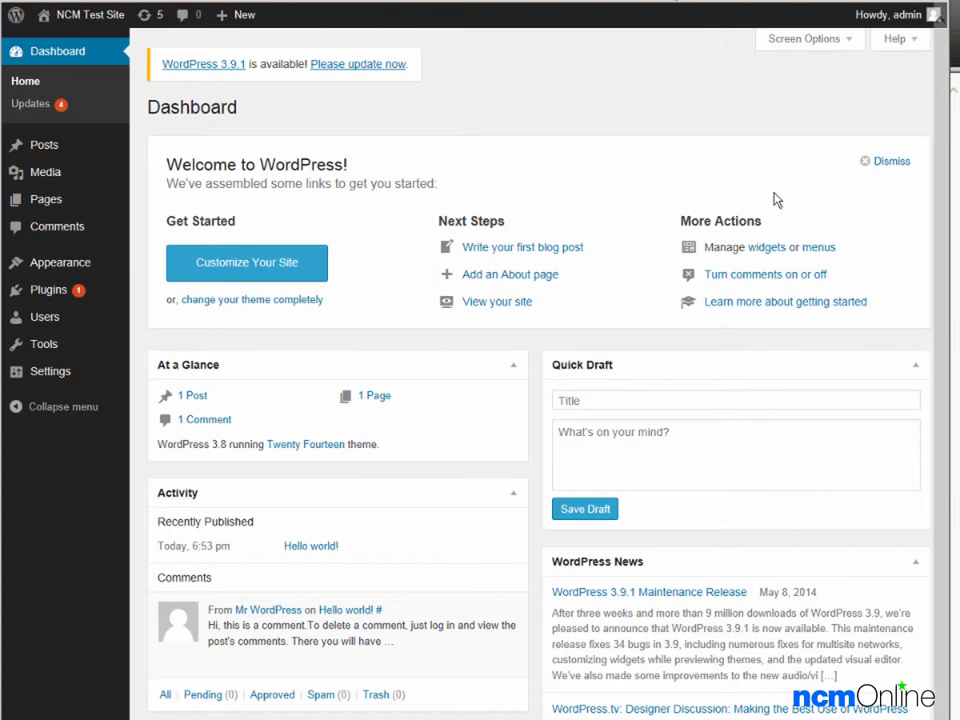
Step: Start a new post via + New > Post, then view the public NCM Test Site with Hello World
{"action": "left_click", "coordinate": [240, 14]}
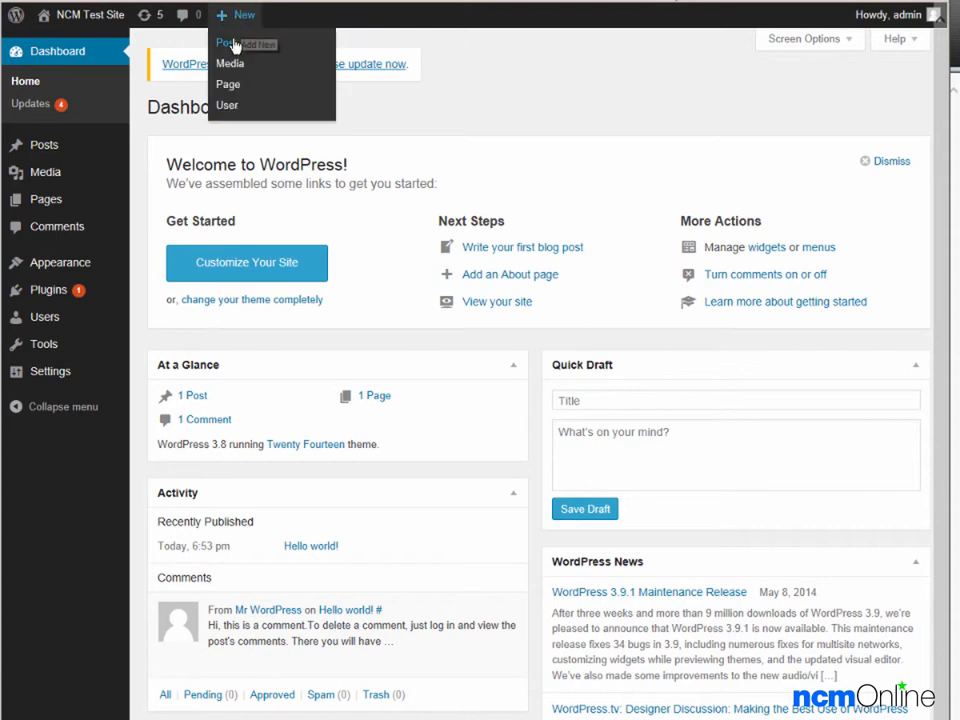
{"action": "left_click", "coordinate": [222, 44]}
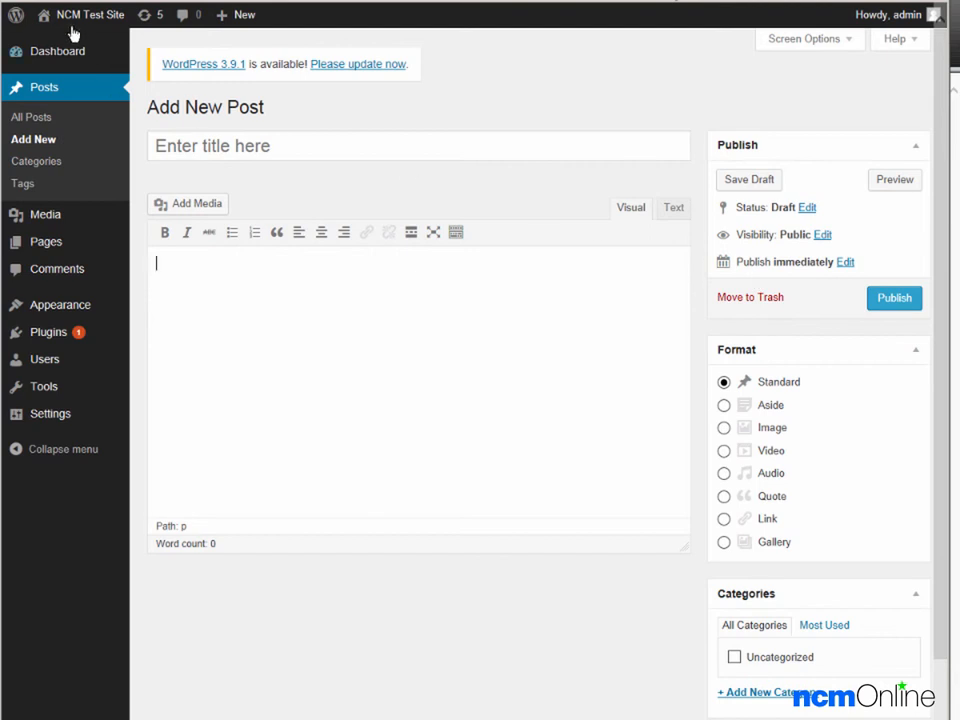
{"action": "mouse_move", "coordinate": [94, 14]}
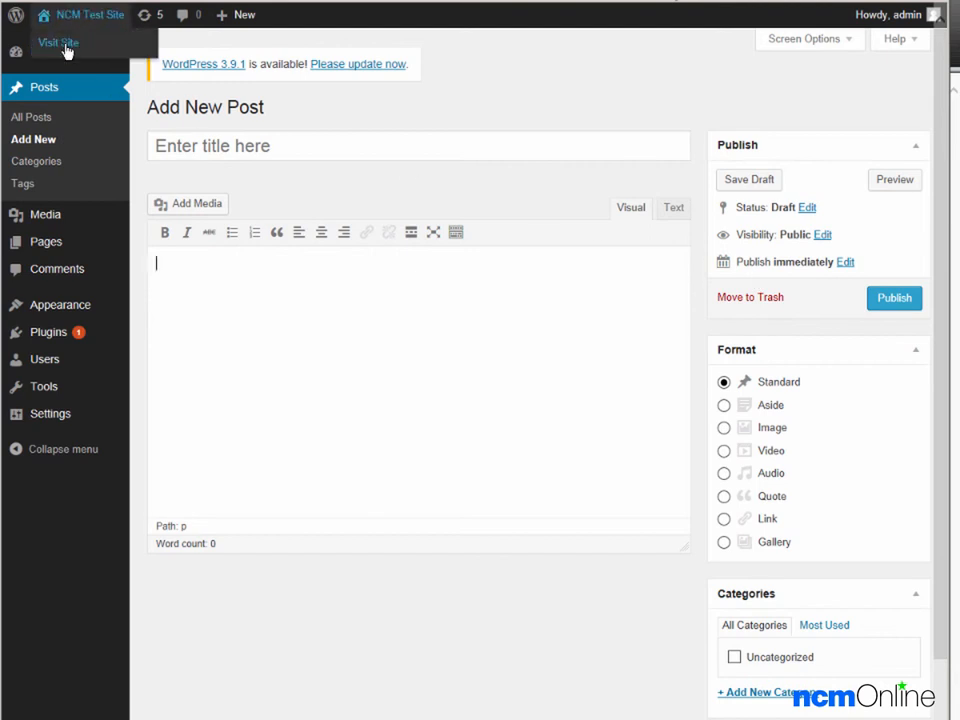
{"action": "left_click", "coordinate": [62, 38]}
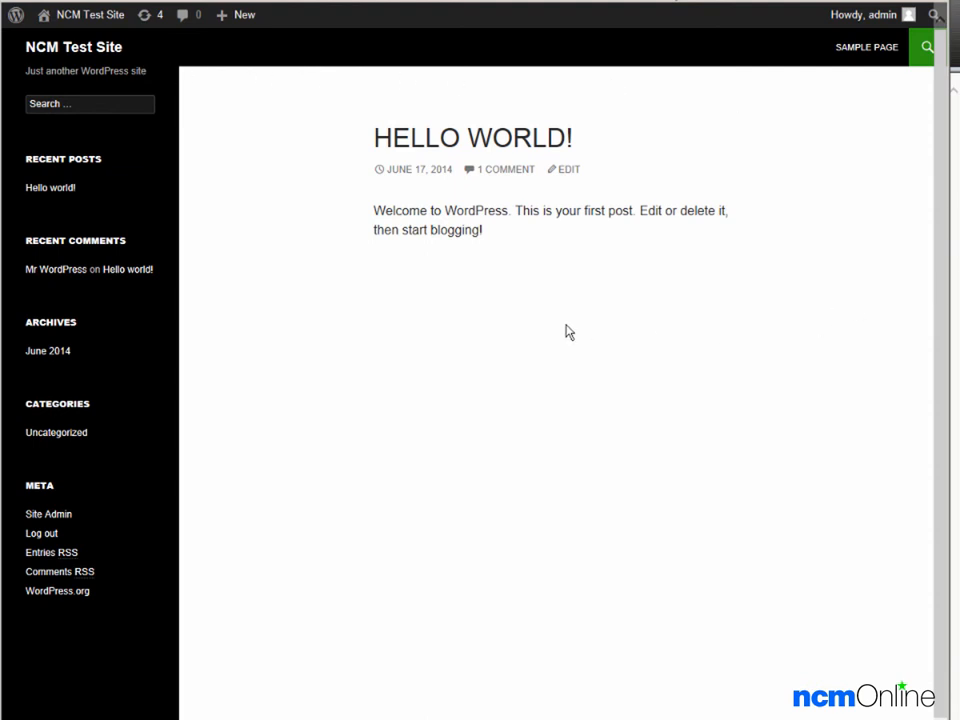
{"action": "mouse_move", "coordinate": [488, 148]}
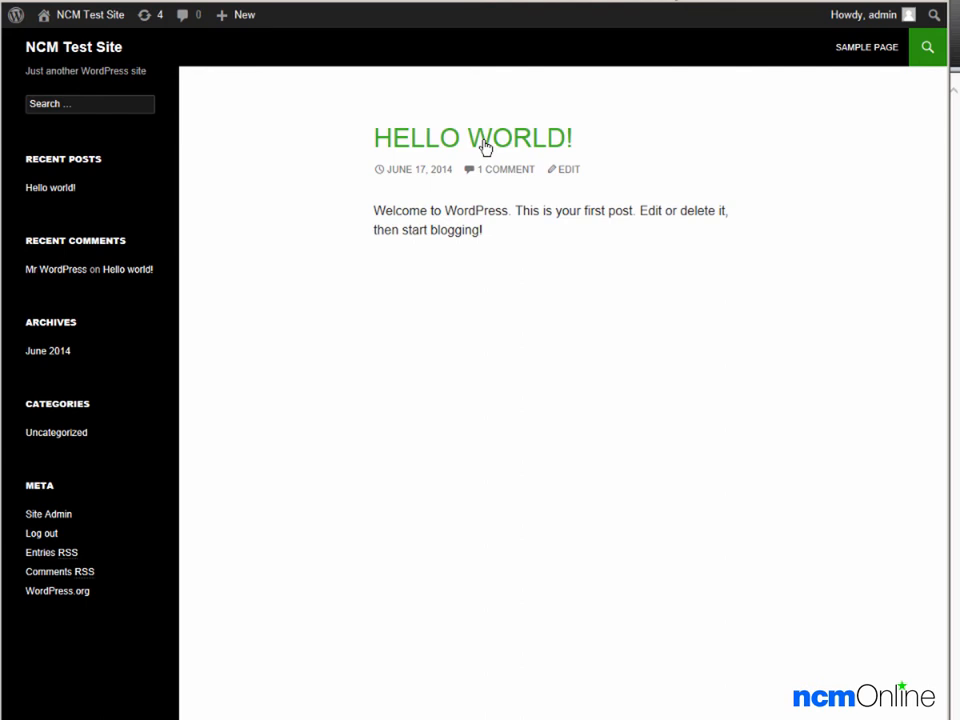
{"action": "mouse_move", "coordinate": [752, 420]}
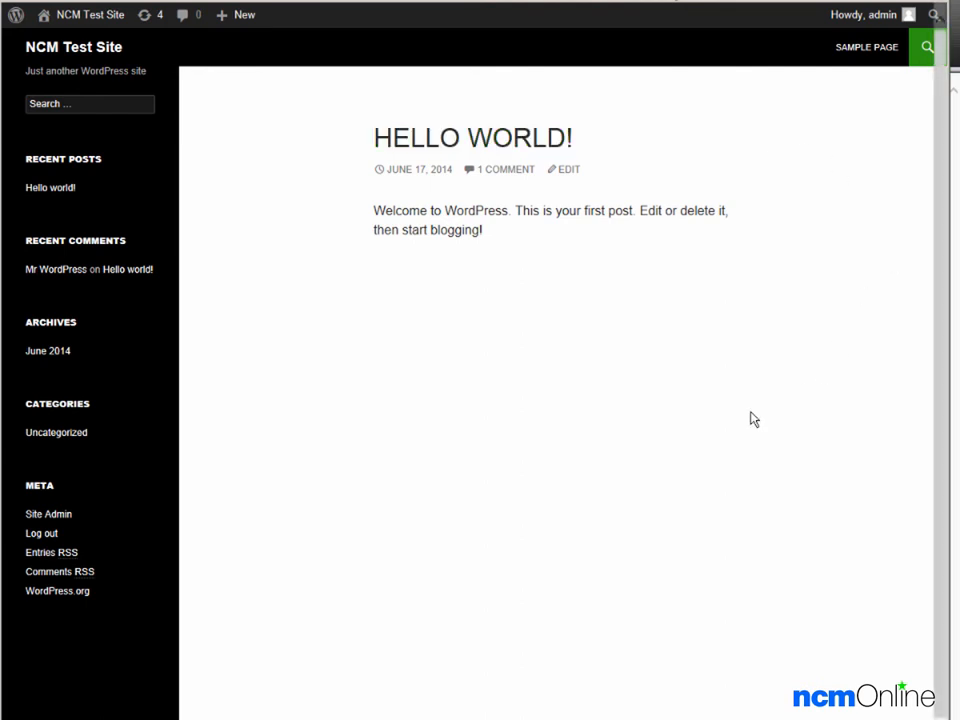